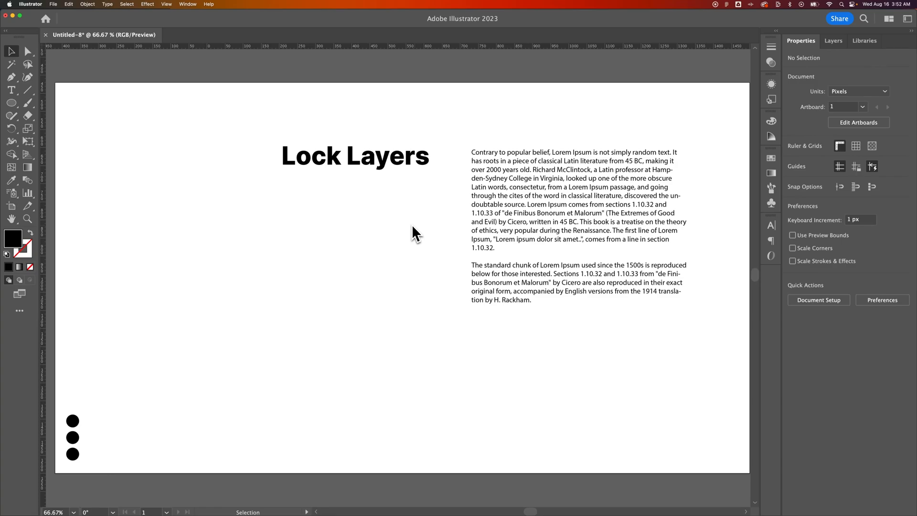
mouse_move(385, 208)
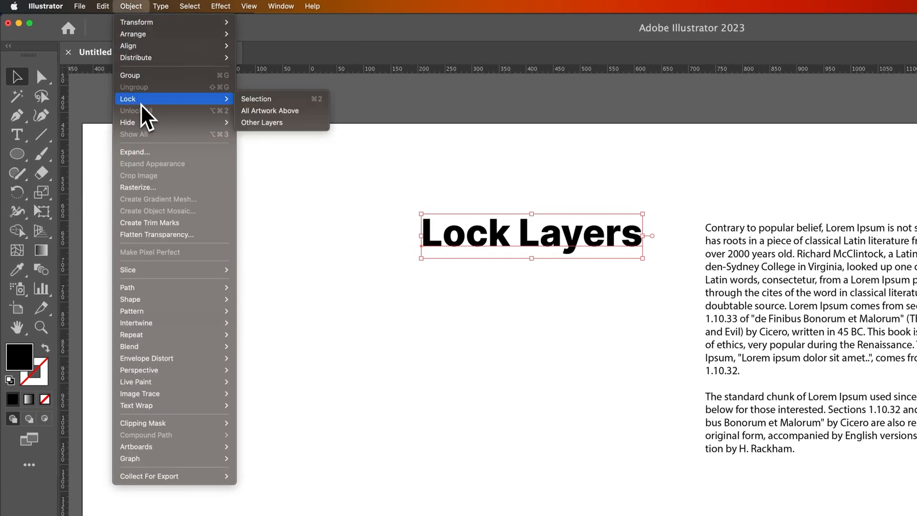
mouse_move(279, 99)
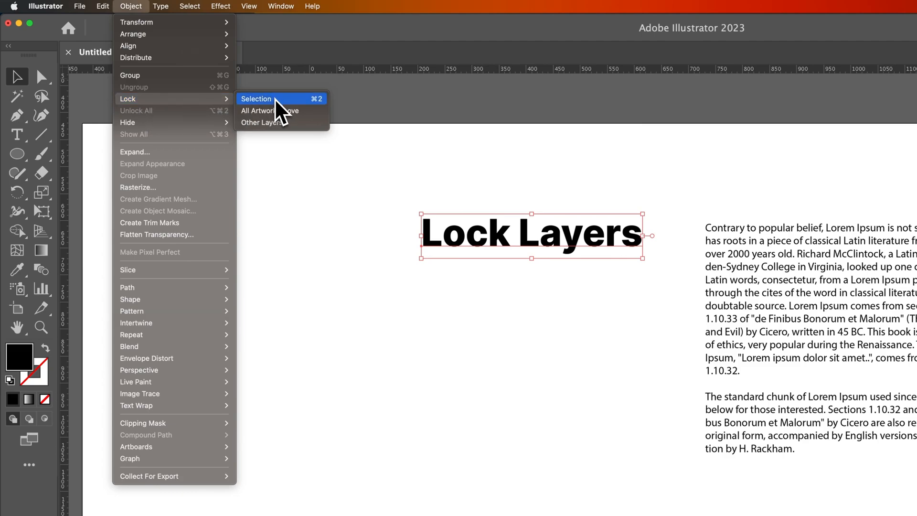
Lock the selected 'Lock Layers' heading via Object > Lock > Selection.
left_click(256, 98)
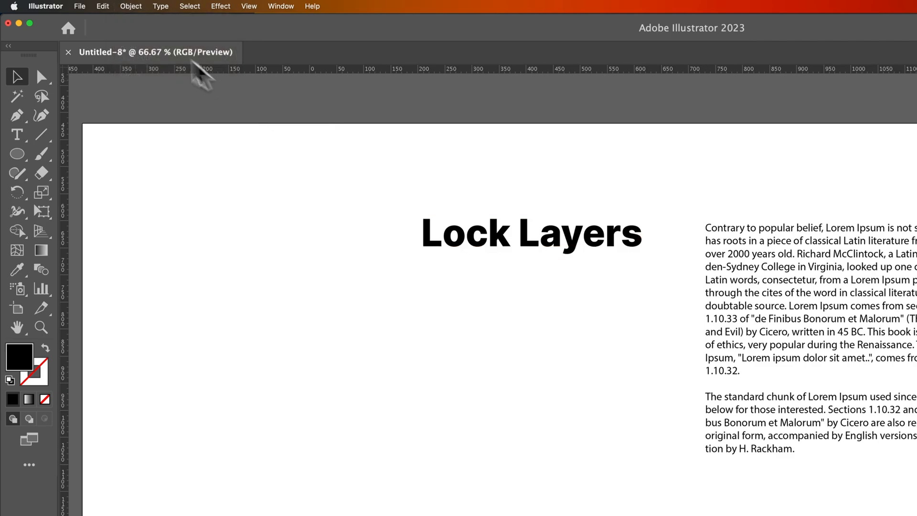
Unlock all artwork so the 'Lock Layers' heading is selectable again.
left_click(130, 6)
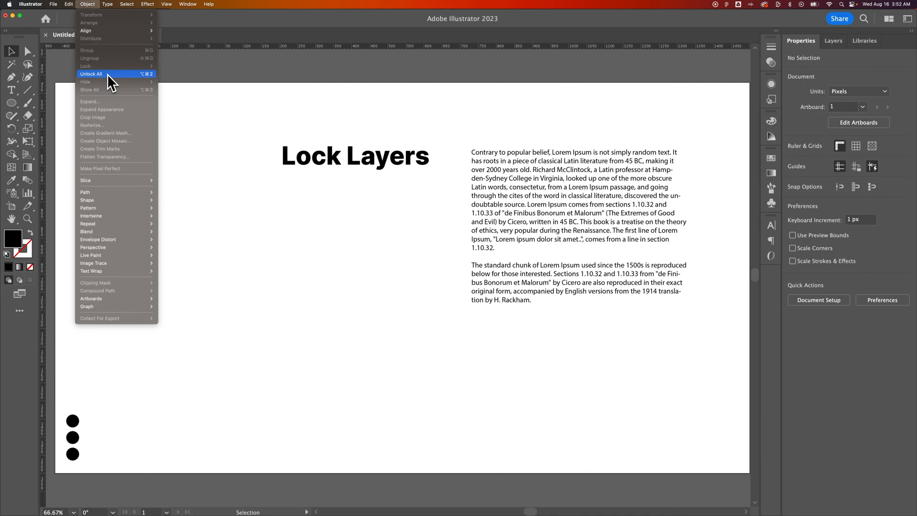
left_click(91, 73)
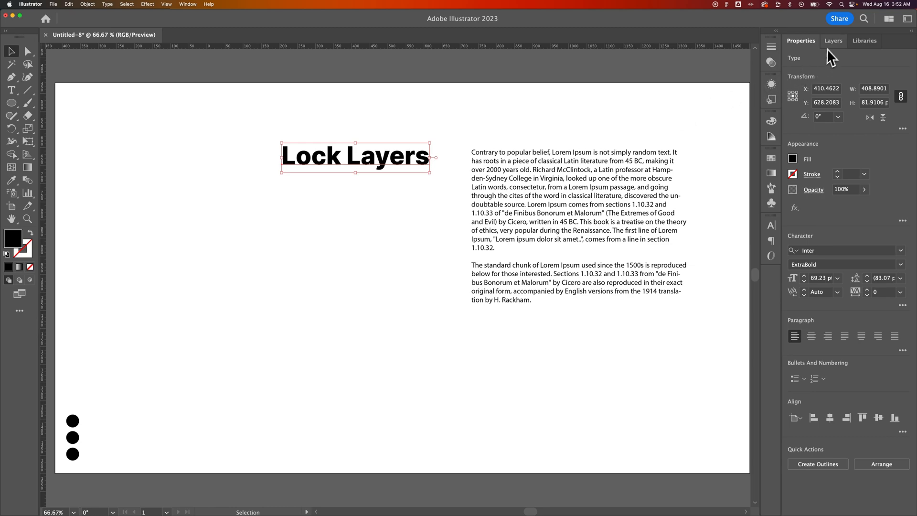
Show the Layers panel listing the title, elements and text layers.
left_click(833, 40)
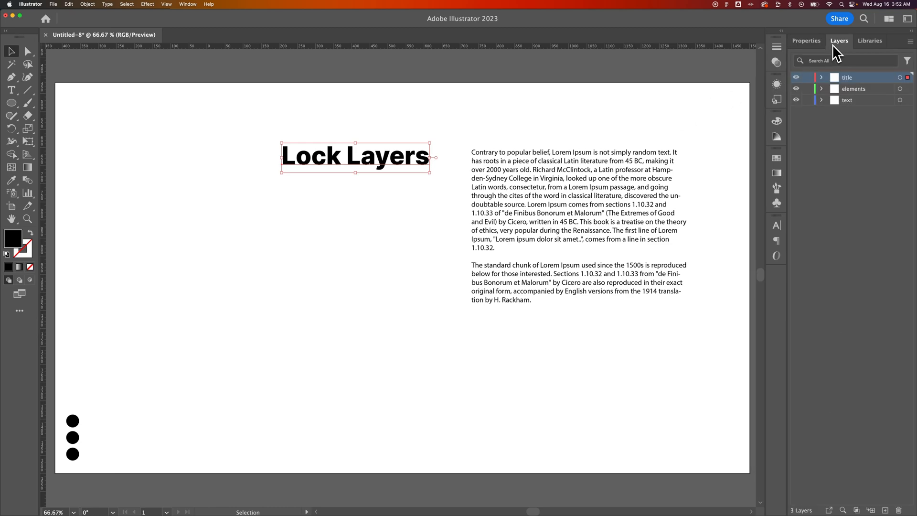
left_click(188, 4)
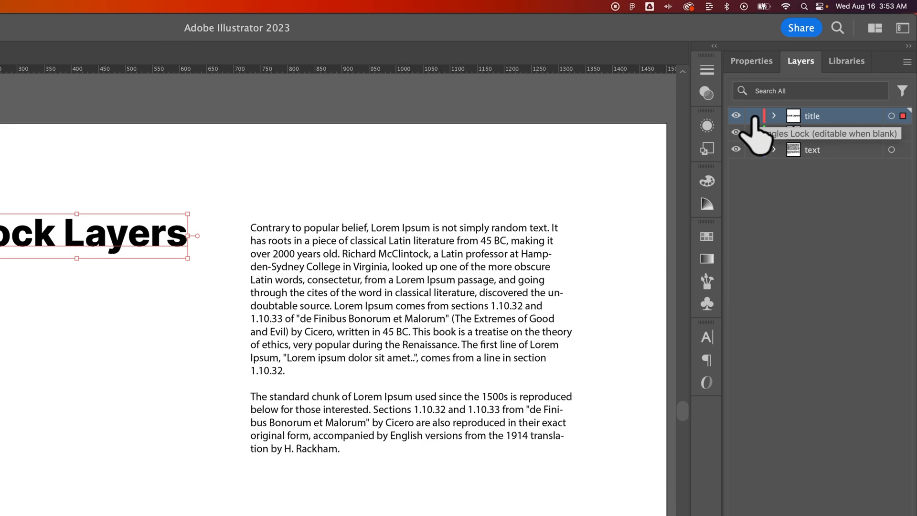
left_click(754, 115)
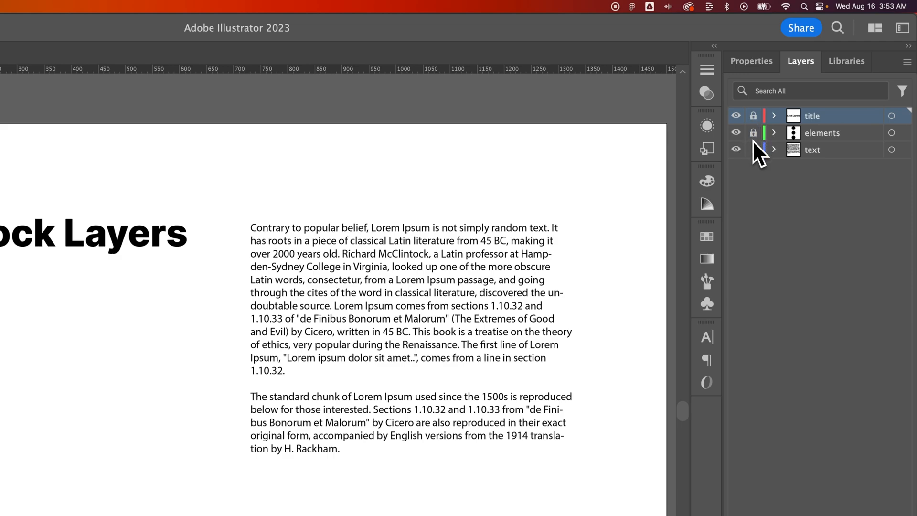
mouse_move(755, 149)
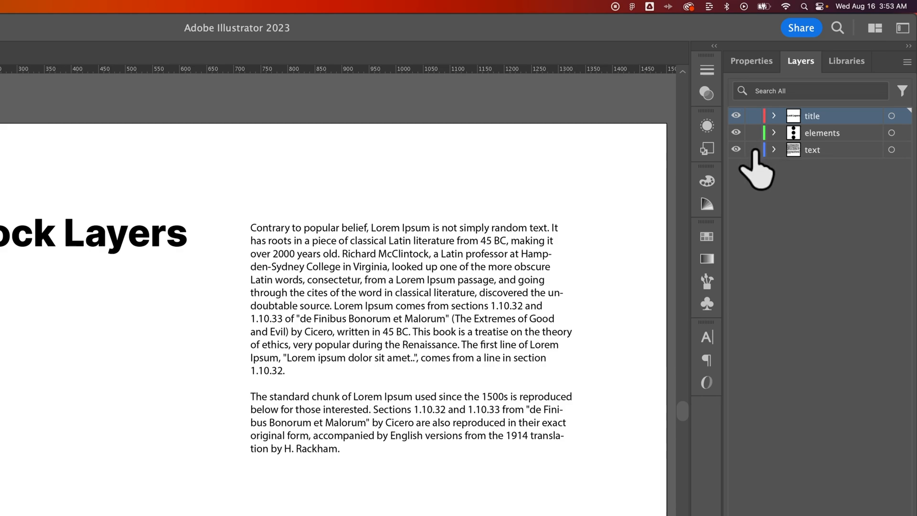
mouse_move(757, 164)
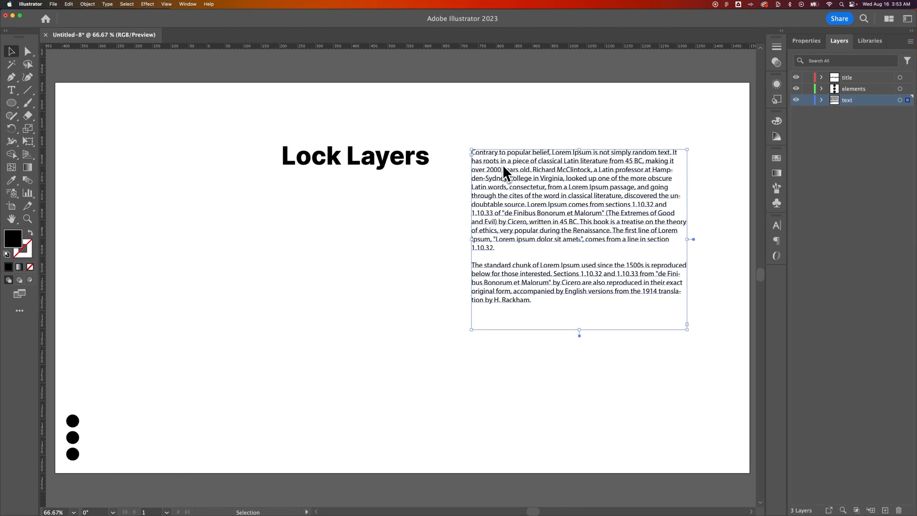
mouse_move(483, 164)
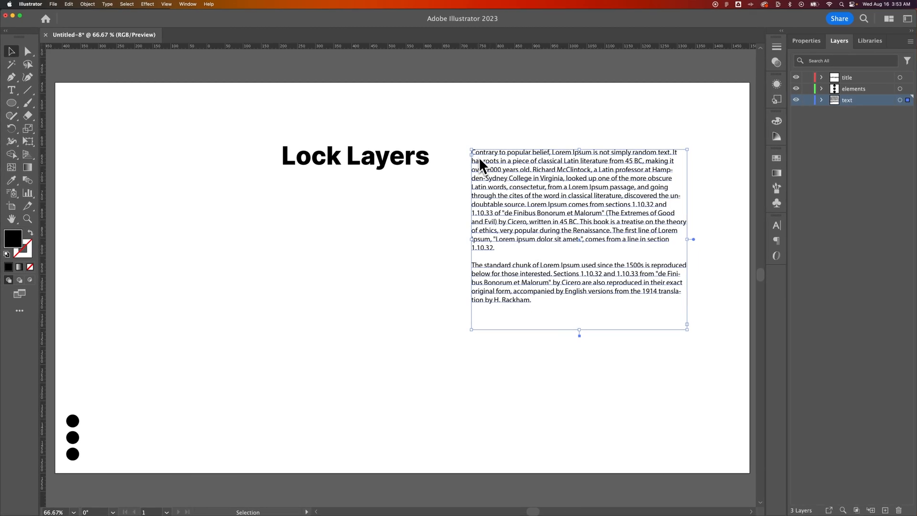
Lock every layer except the text layer using Object > Lock > Other Layers.
left_click(87, 4)
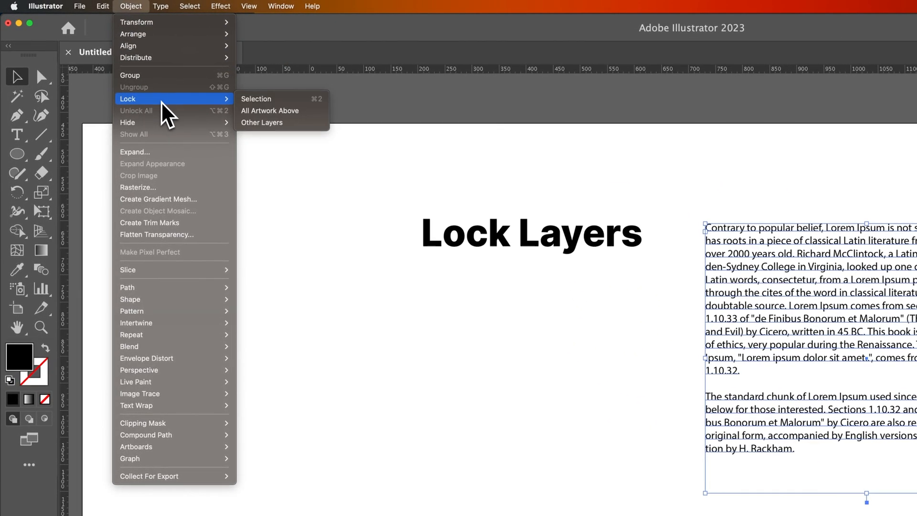
mouse_move(281, 122)
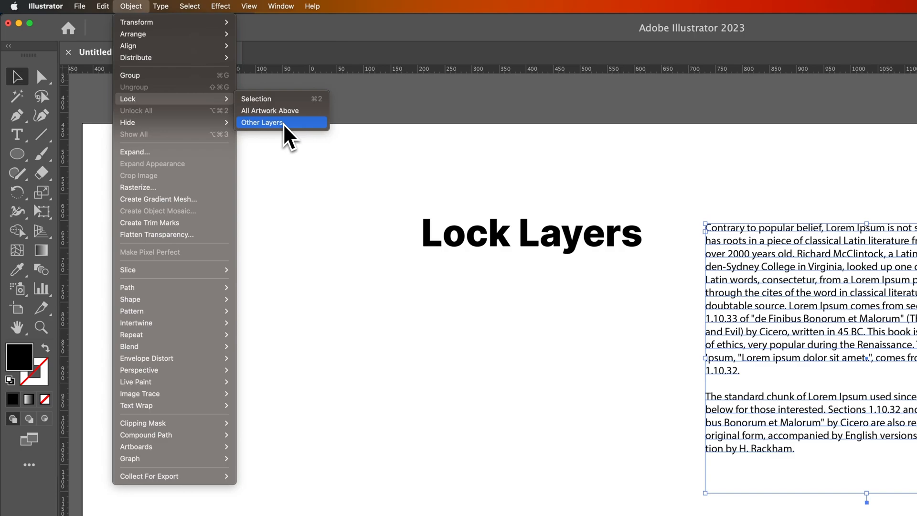
left_click(262, 122)
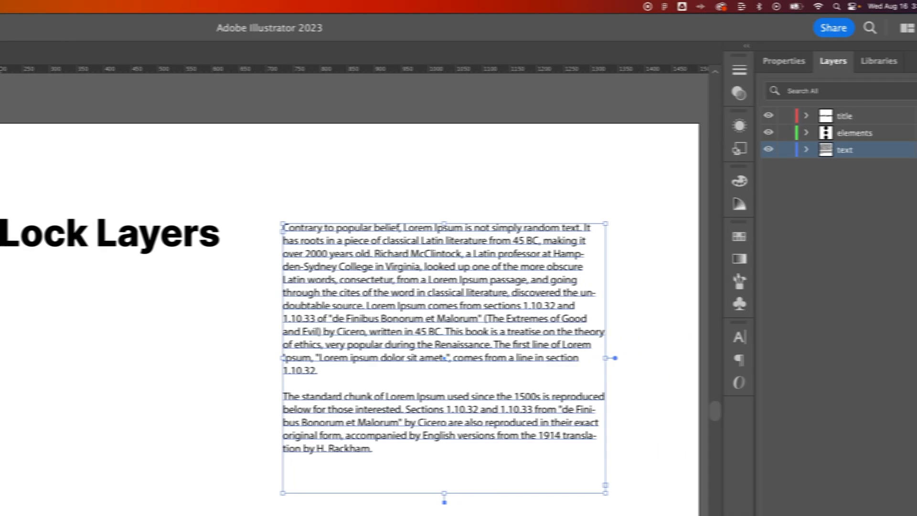